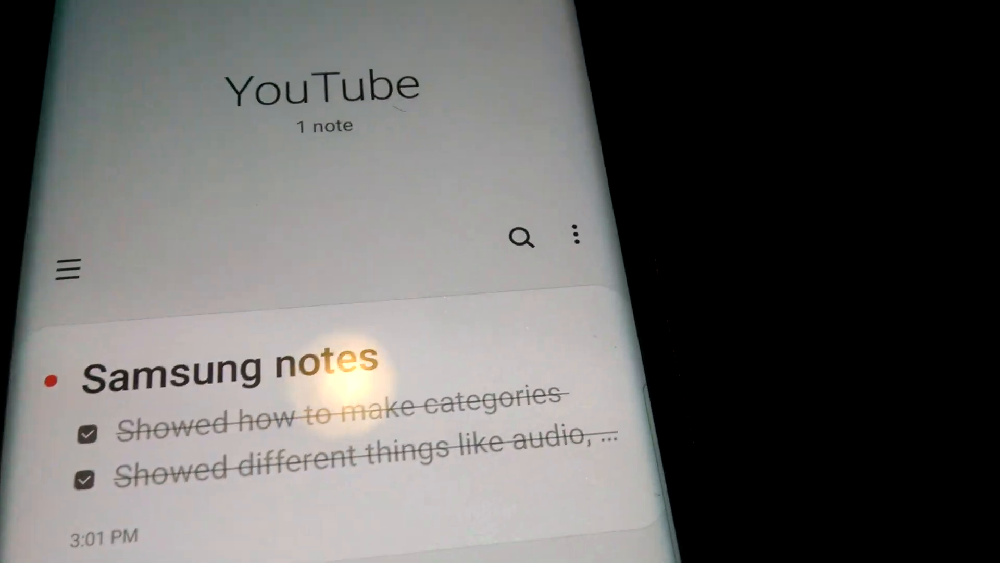
- Open the notebooks and categories panel and scroll up to reach Samsung Notes settings
left_click(68, 267)
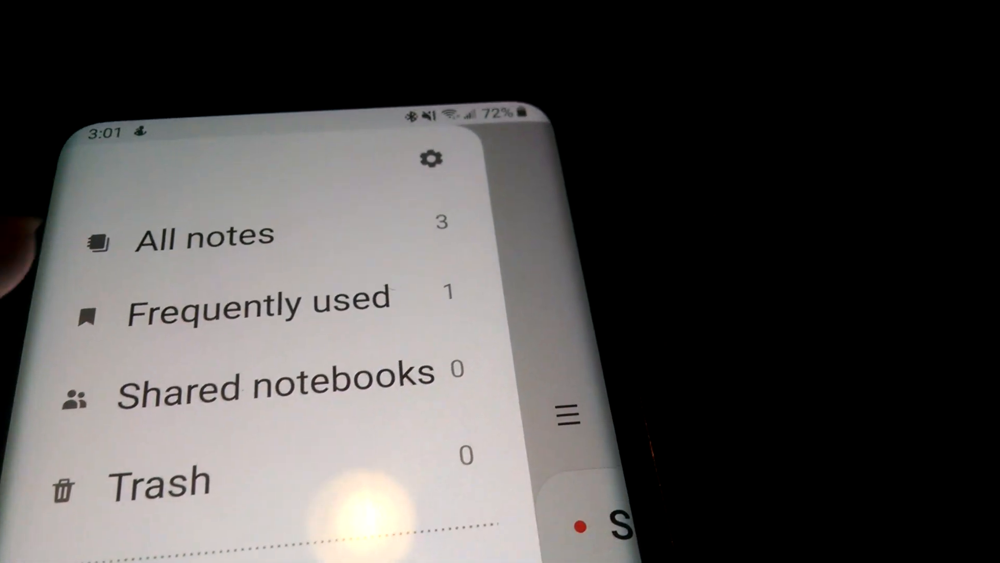
scroll("up", 3)
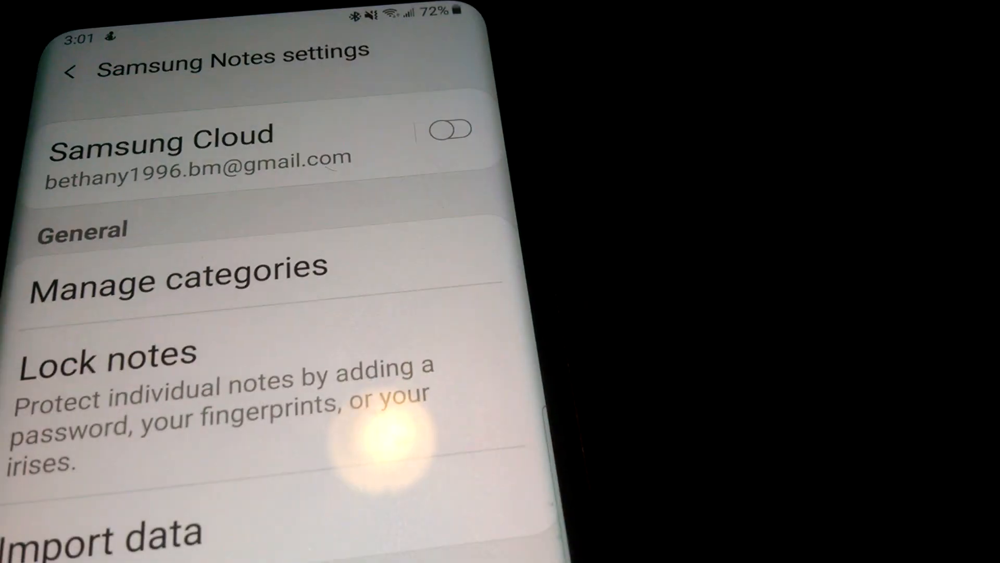
- Go back from settings to the YouTube category's note list
left_click(96, 532)
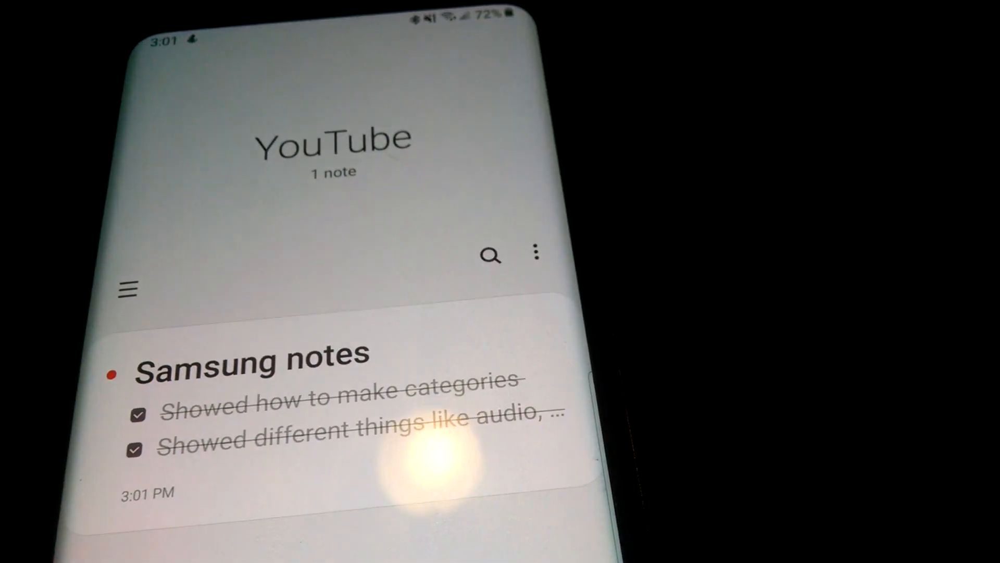
- Check 'My Walmart stylus.' in the Samsung notes checklist, then reopen the categories panel
left_click(128, 288)
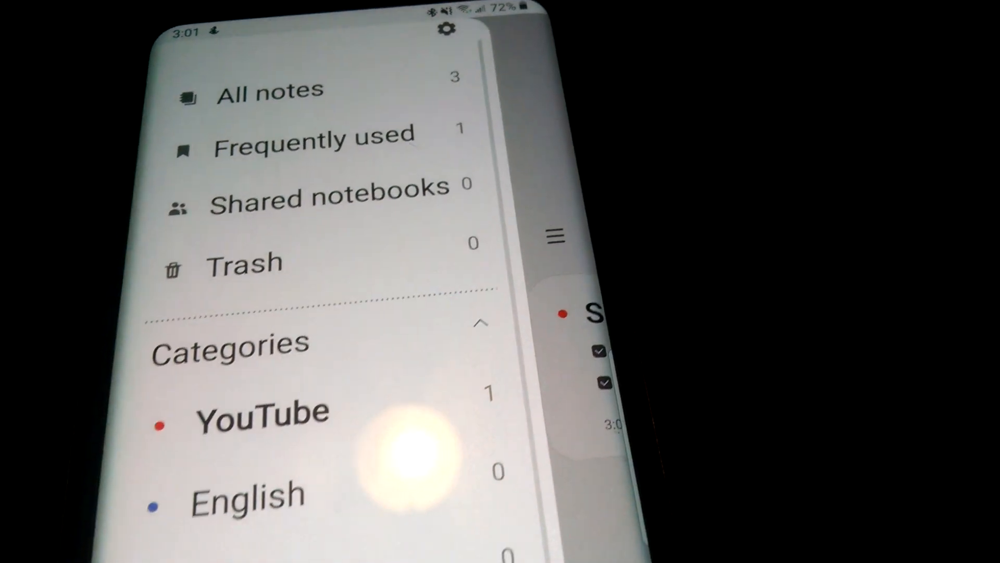
scroll("down", 3)
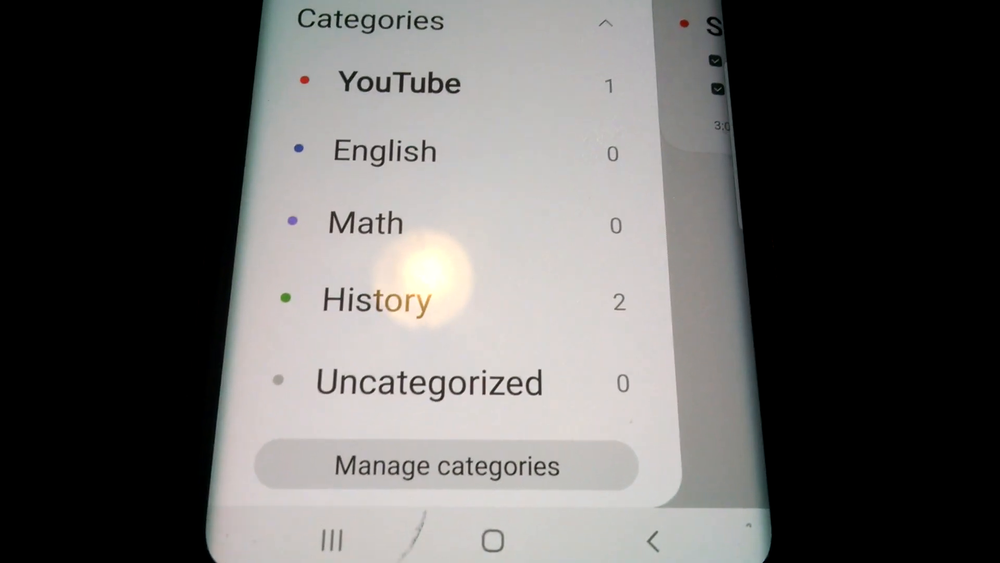
scroll("down", 3)
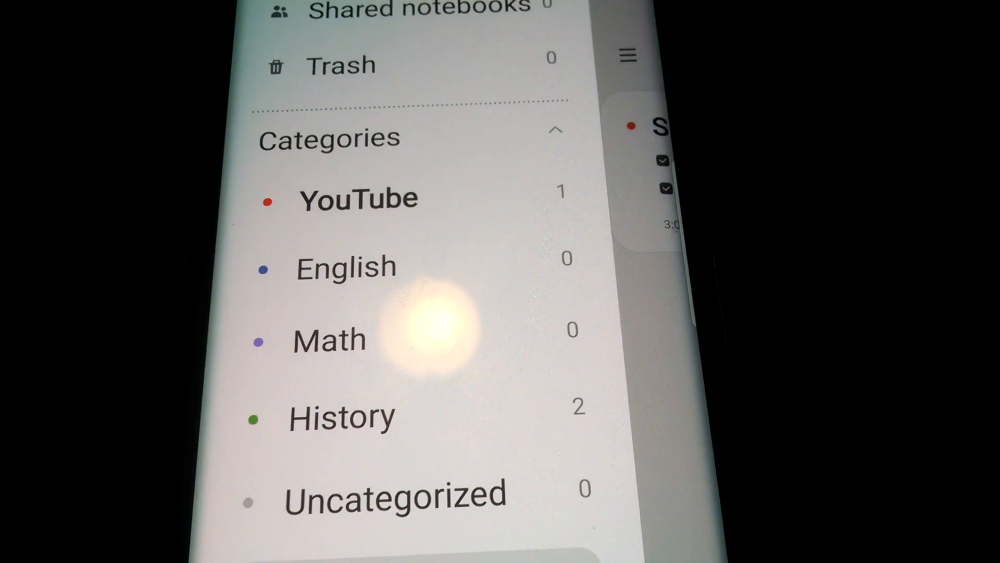
scroll("down", 3)
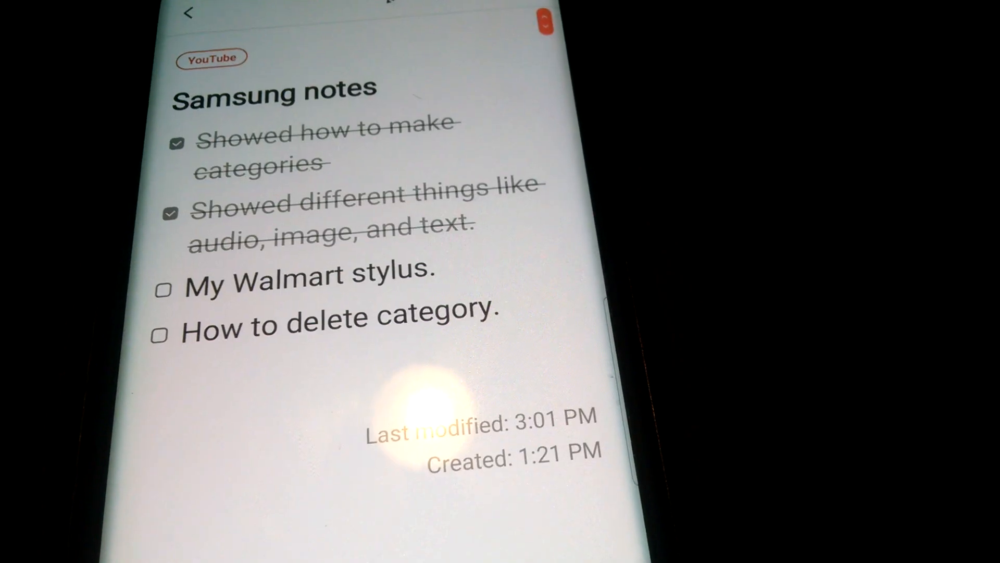
left_click(163, 290)
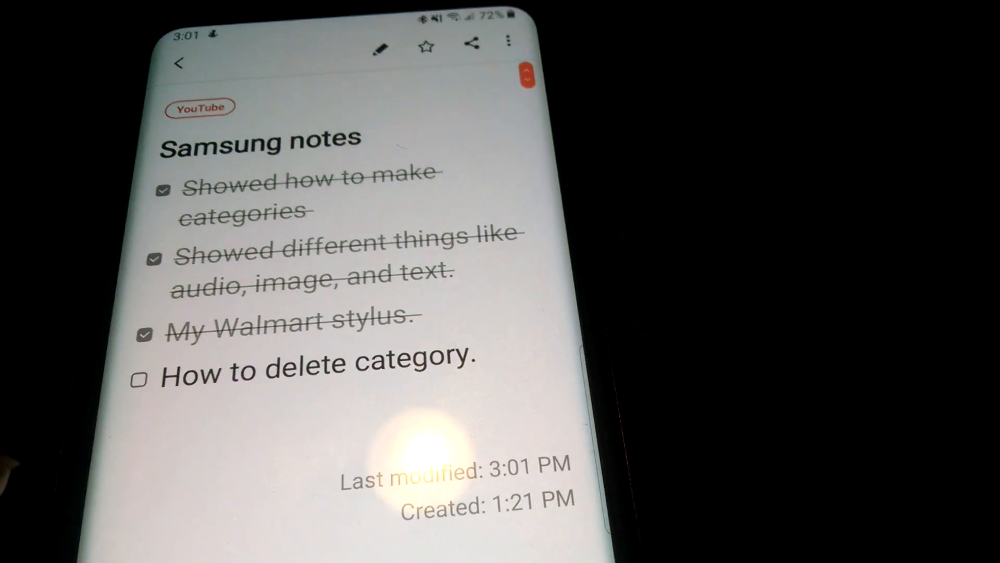
left_click(181, 63)
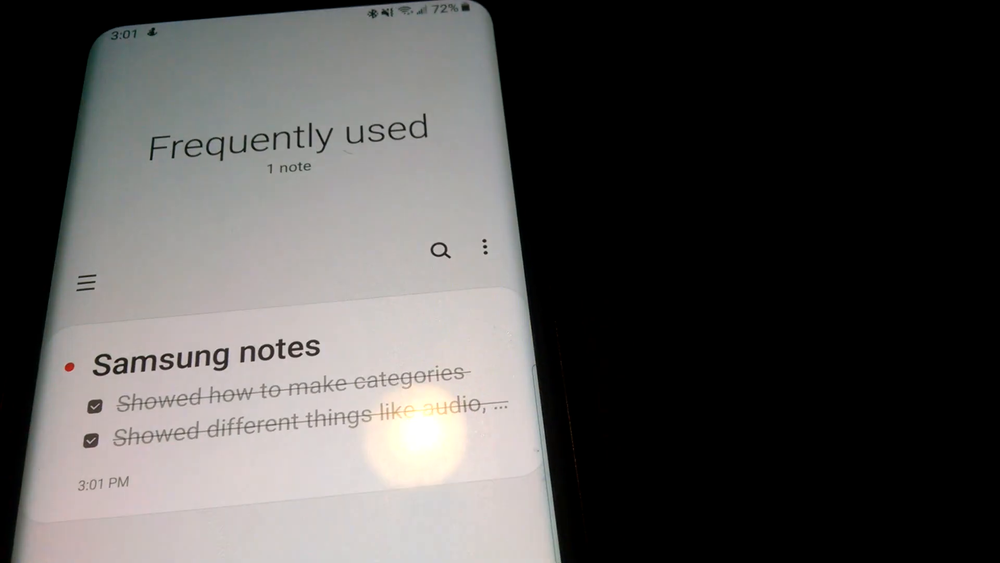
left_click(84, 281)
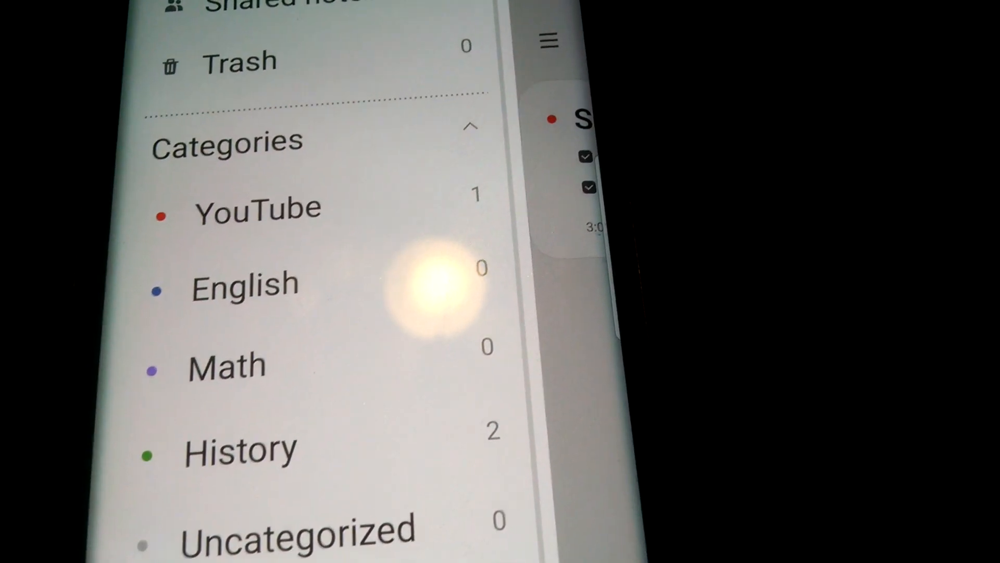
- Delete the History category and bring up the save-as-file format choices for the note
scroll("down", 3)
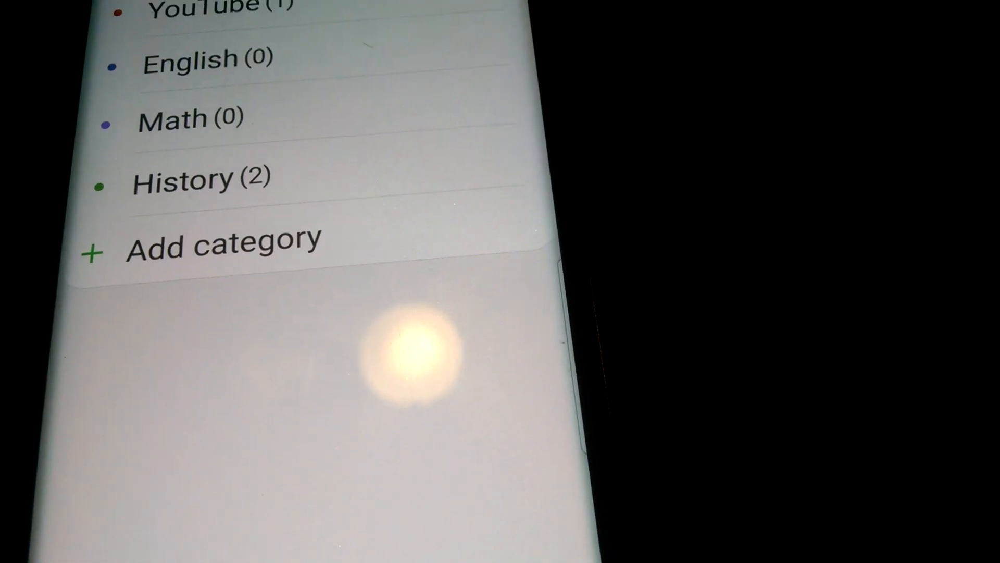
left_click(182, 179)
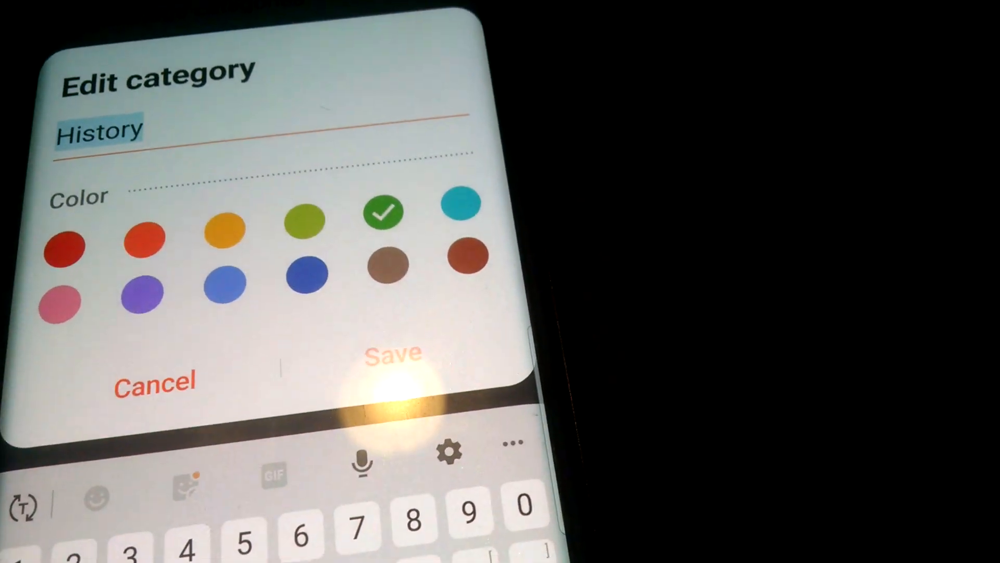
left_click(391, 353)
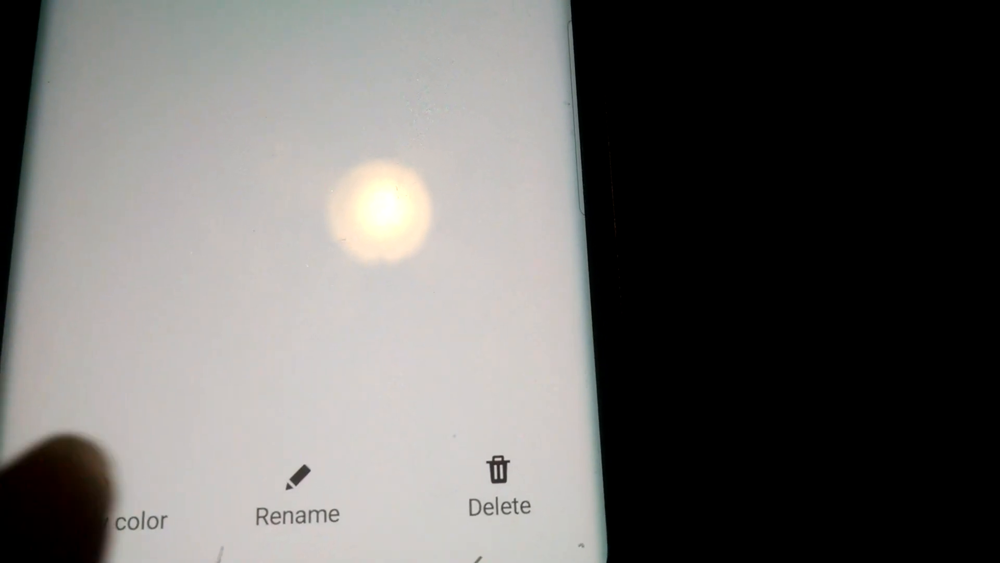
left_click(499, 475)
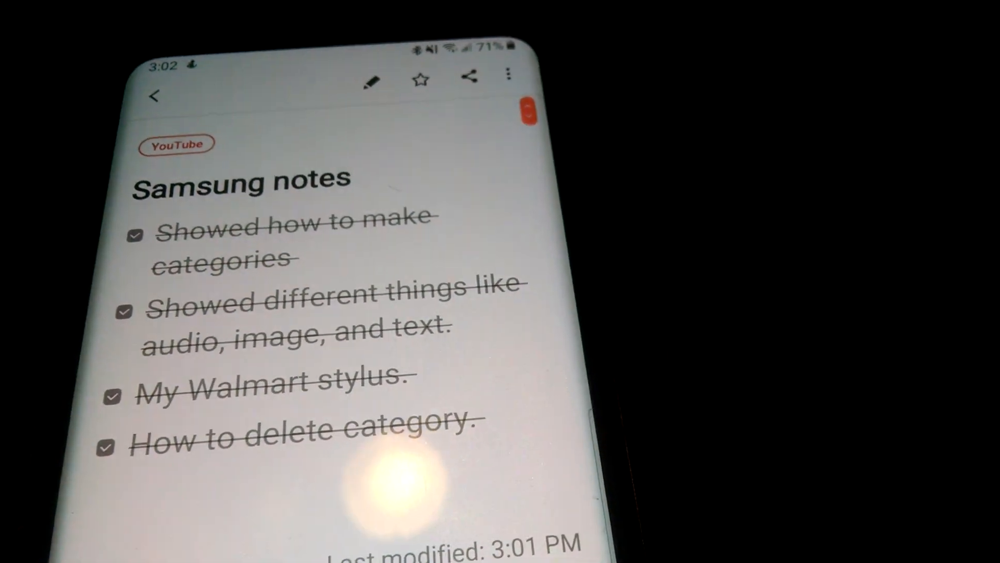
left_click(468, 78)
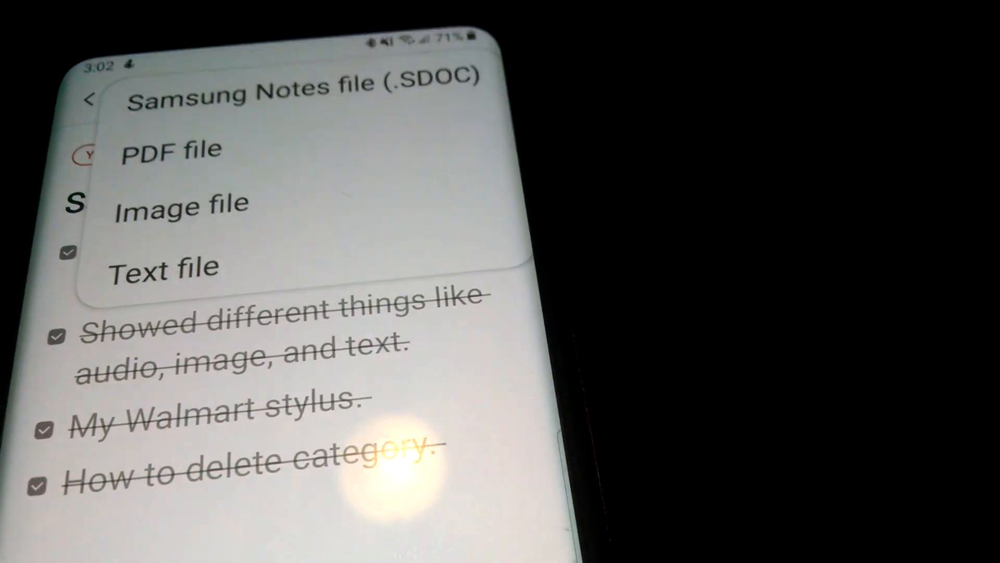